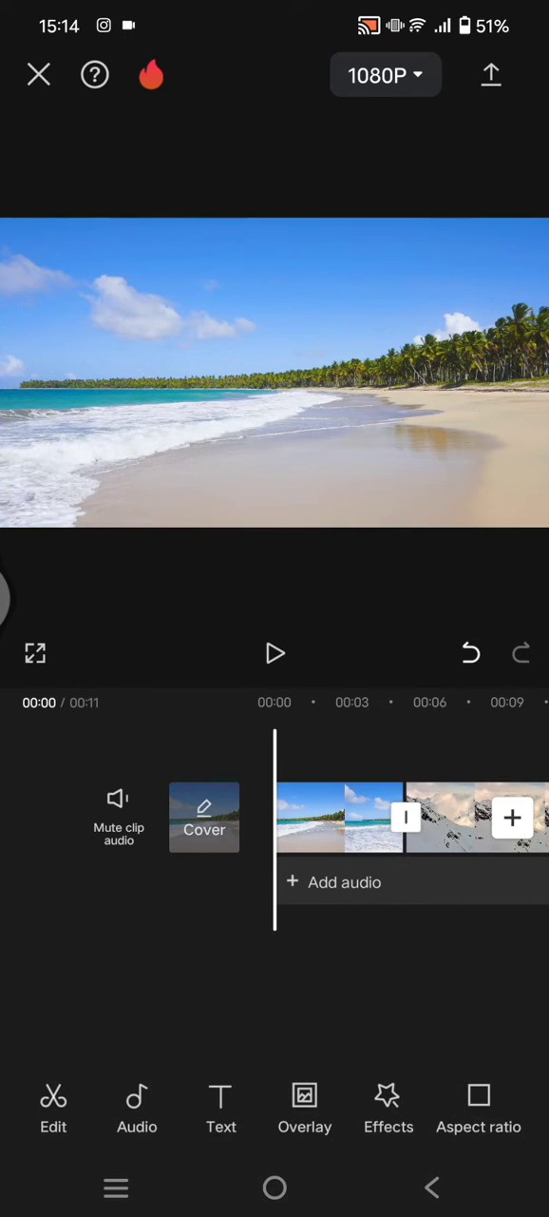
- Switch the snowy mountain clip to an overlay above the beach clip and select it
left_click(338, 818)
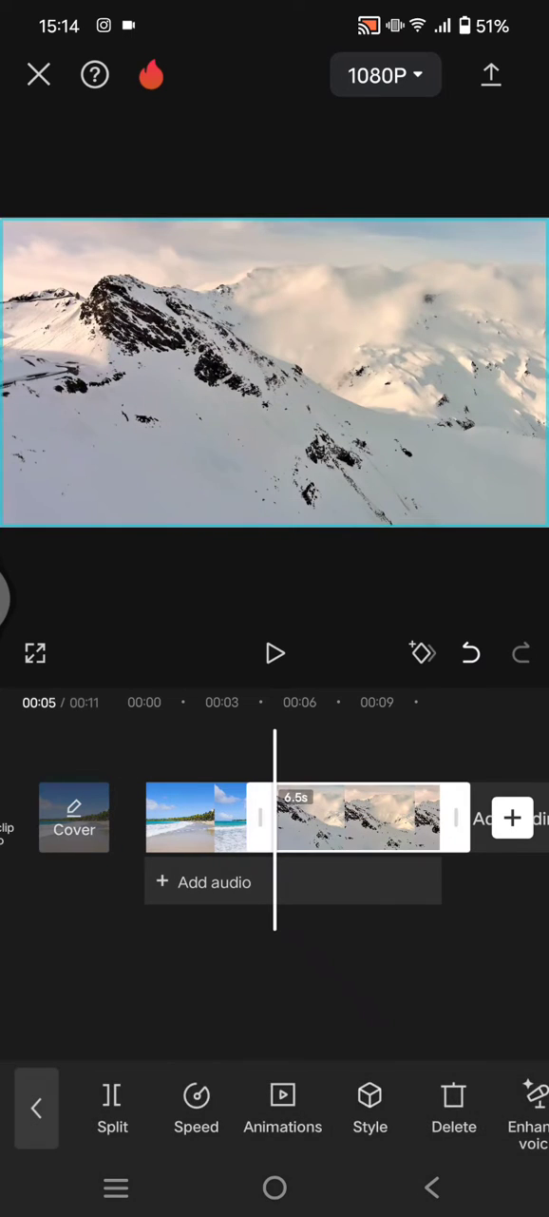
scroll("left", 3)
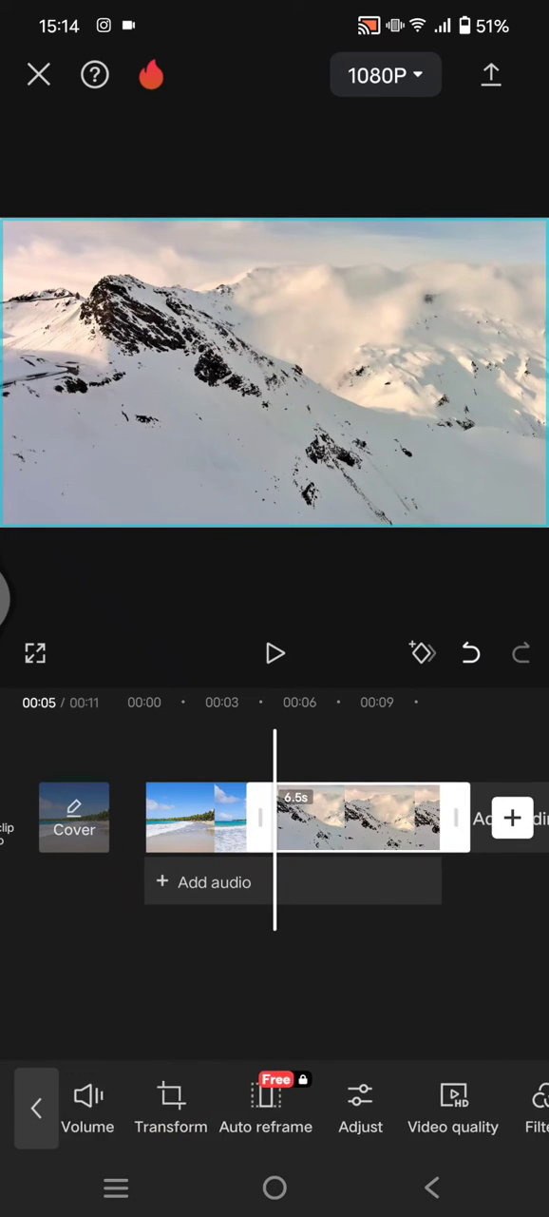
left_click(355, 817)
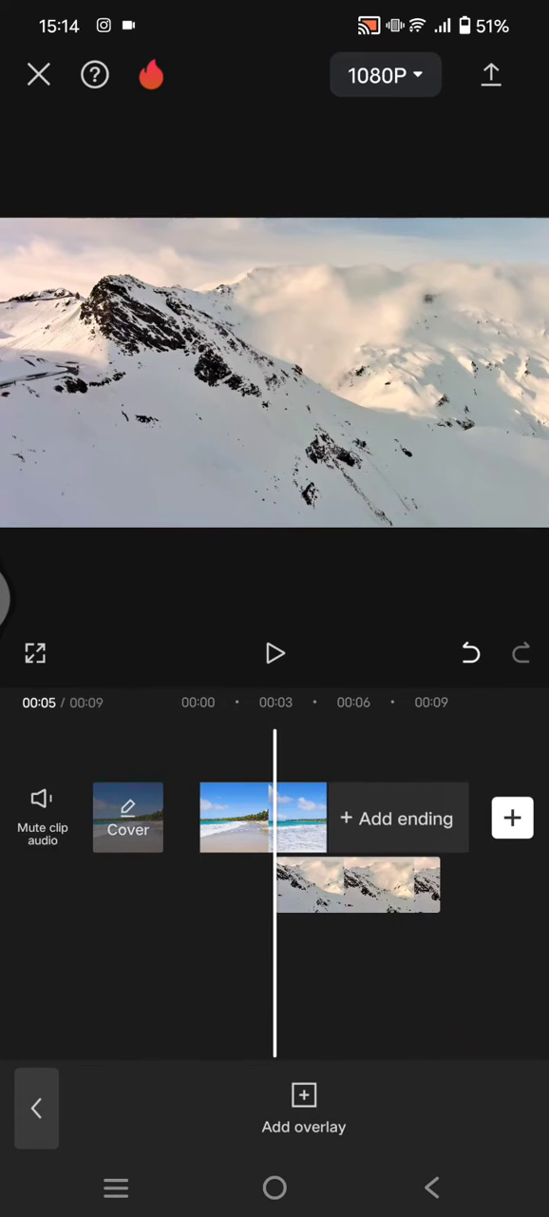
left_click(358, 884)
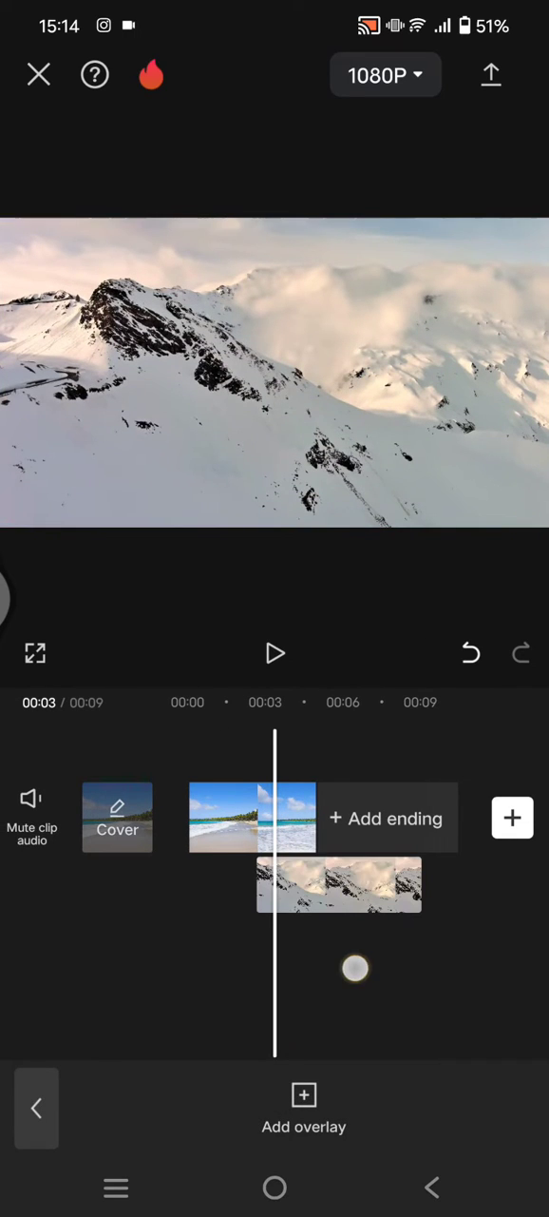
left_click(338, 884)
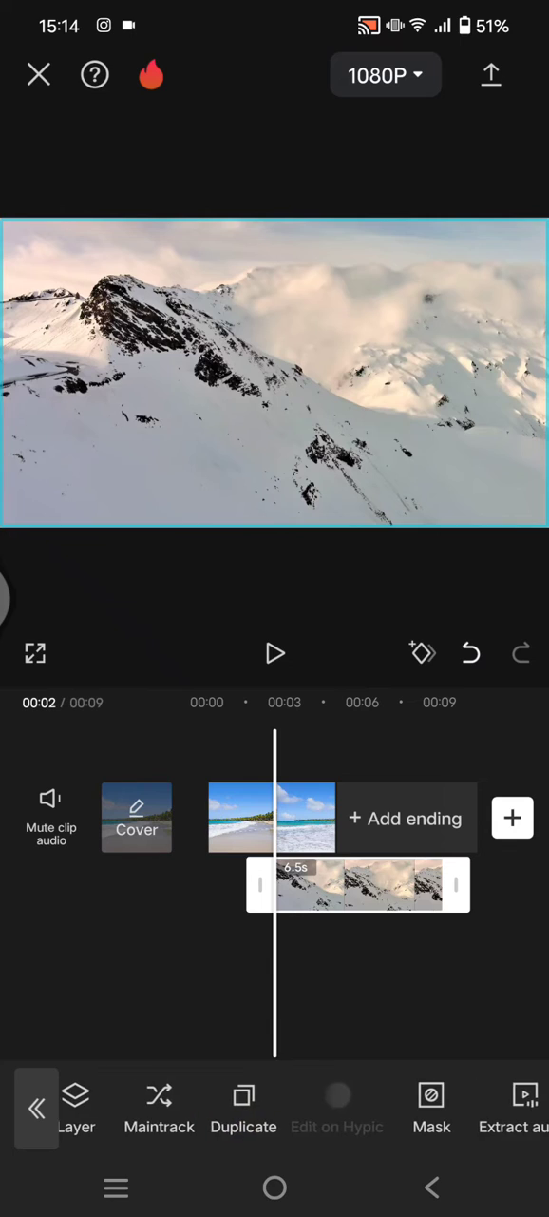
- Apply a Mirror mask to the overlay, rotated into a diagonal band, and confirm it
left_click(431, 1107)
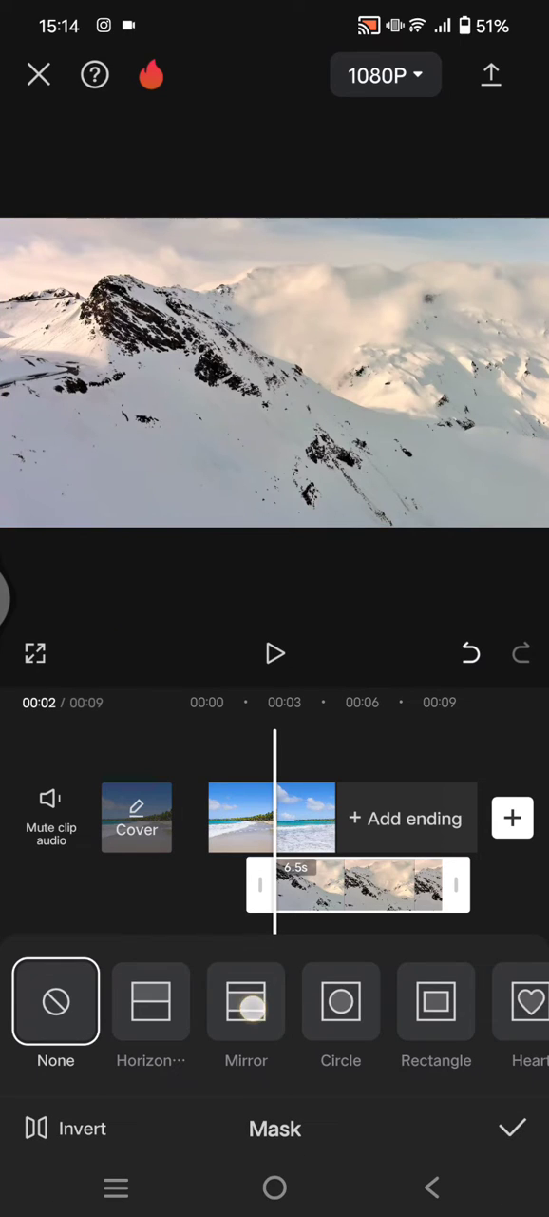
left_click(247, 1000)
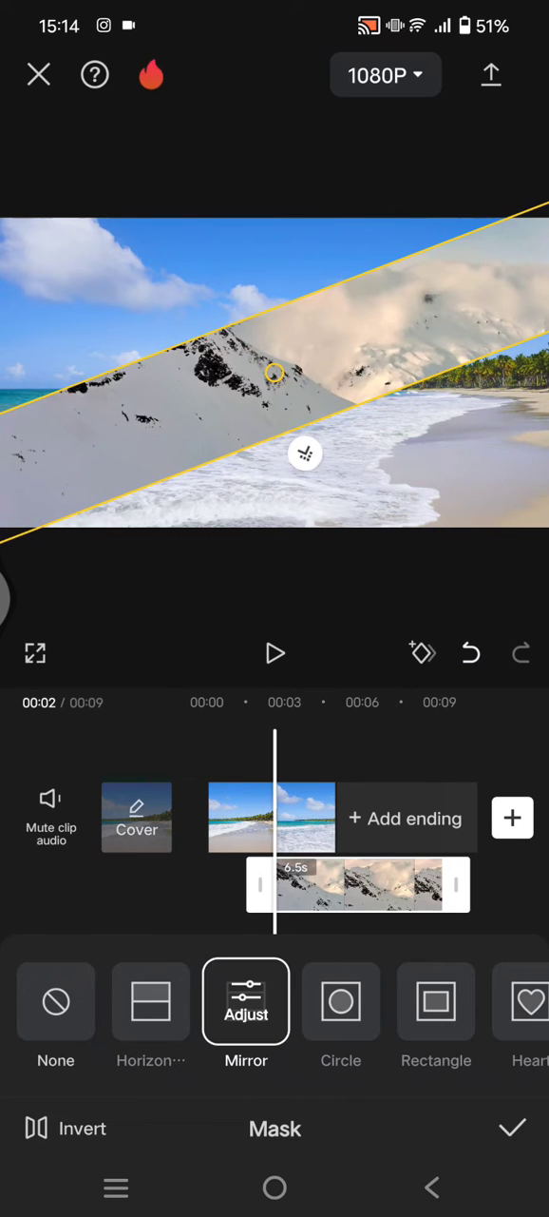
left_click(247, 1000)
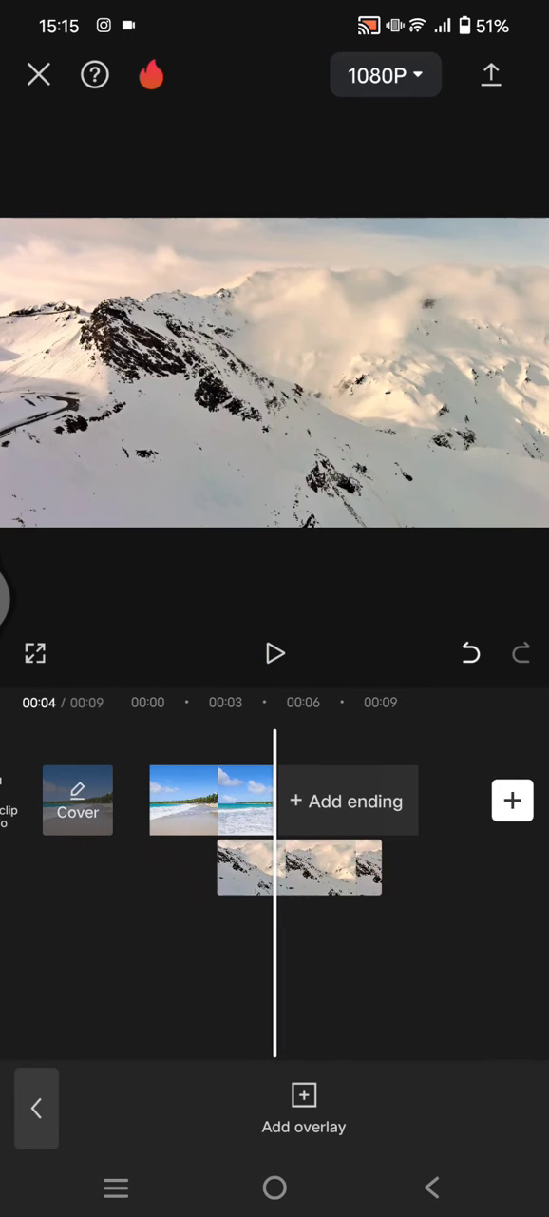
- Apply the Wobble combo animation to the mountain overlay for its full ~6.5 s length
left_click(300, 866)
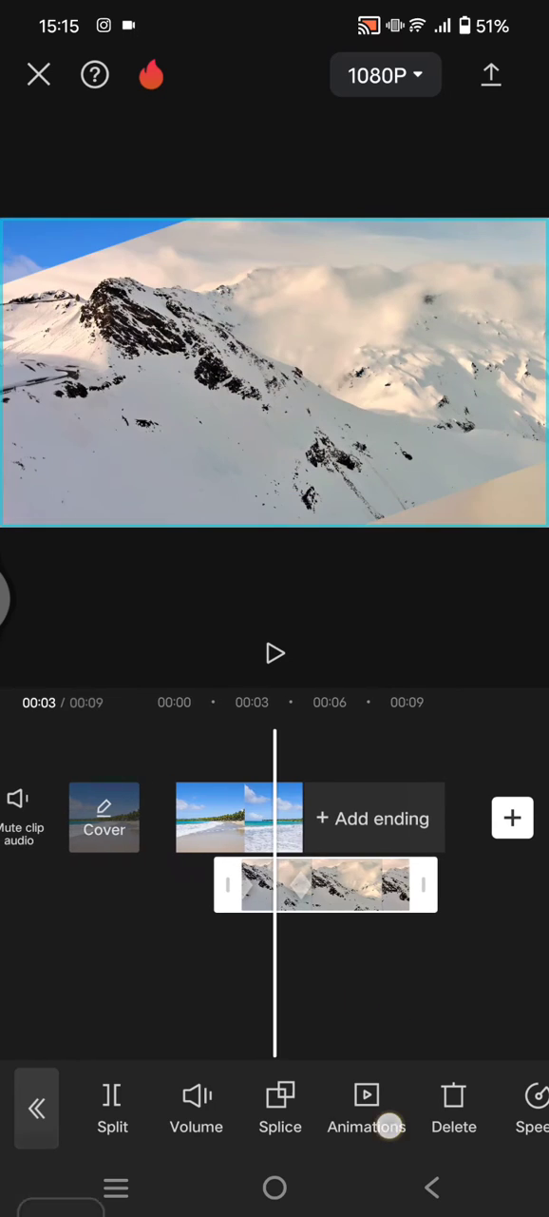
left_click(365, 1107)
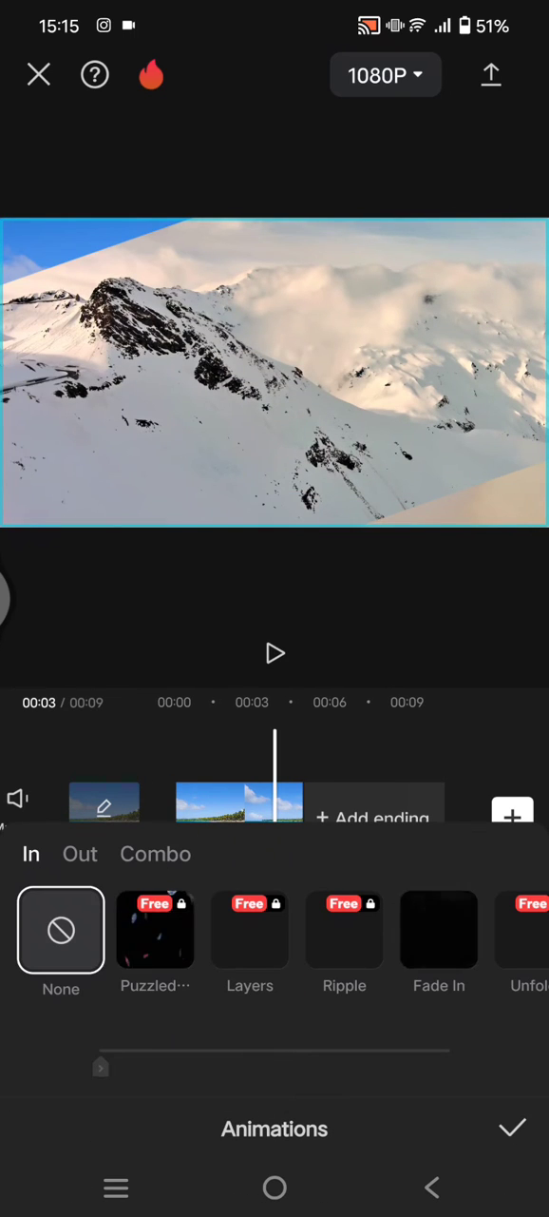
left_click(156, 854)
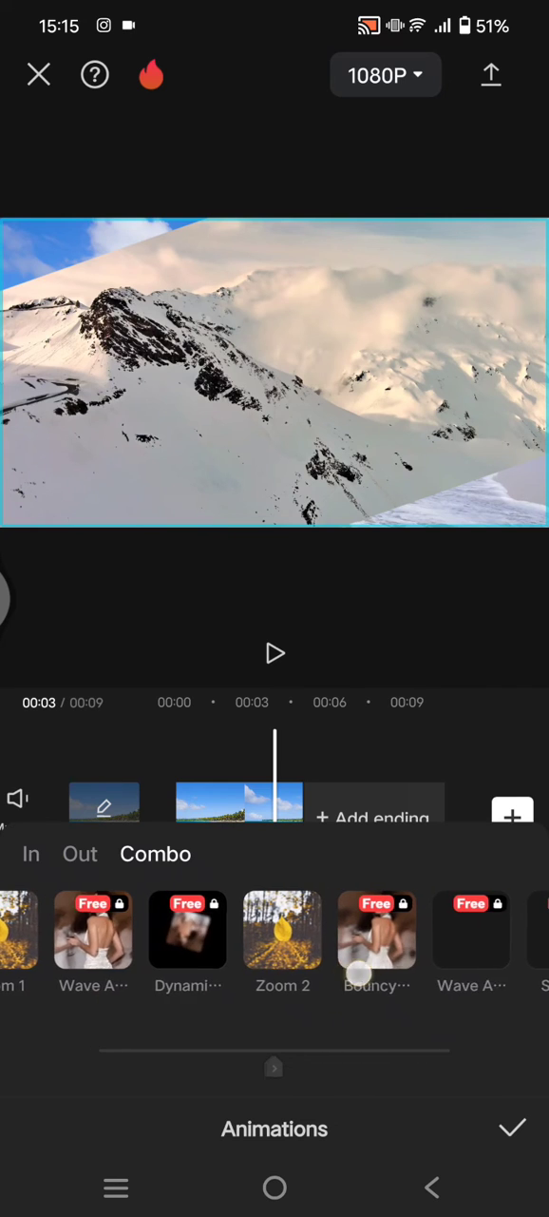
scroll("left", 3)
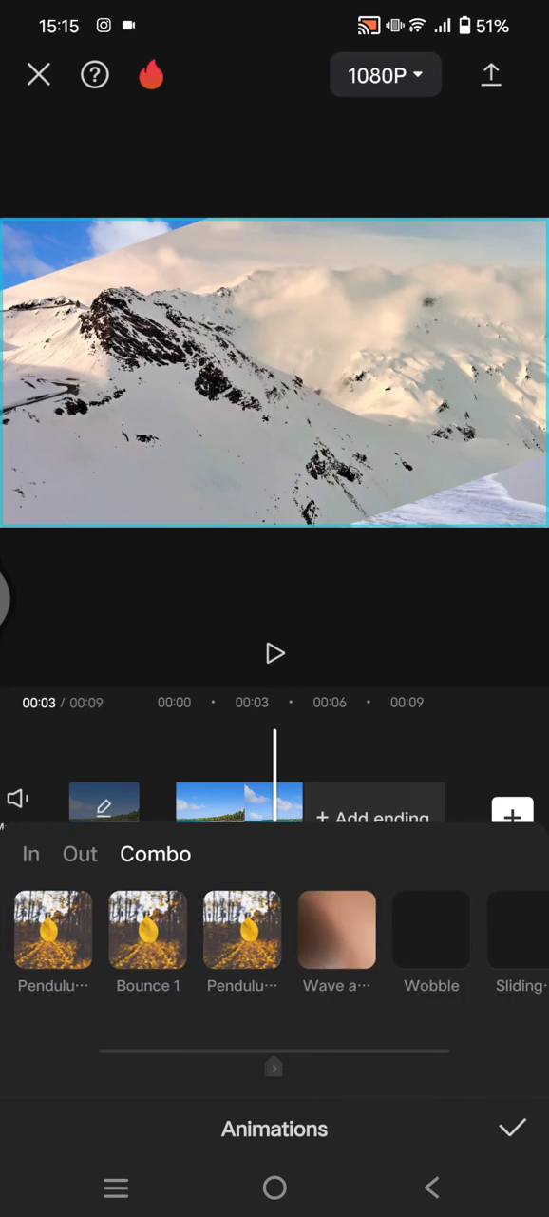
scroll("left", 3)
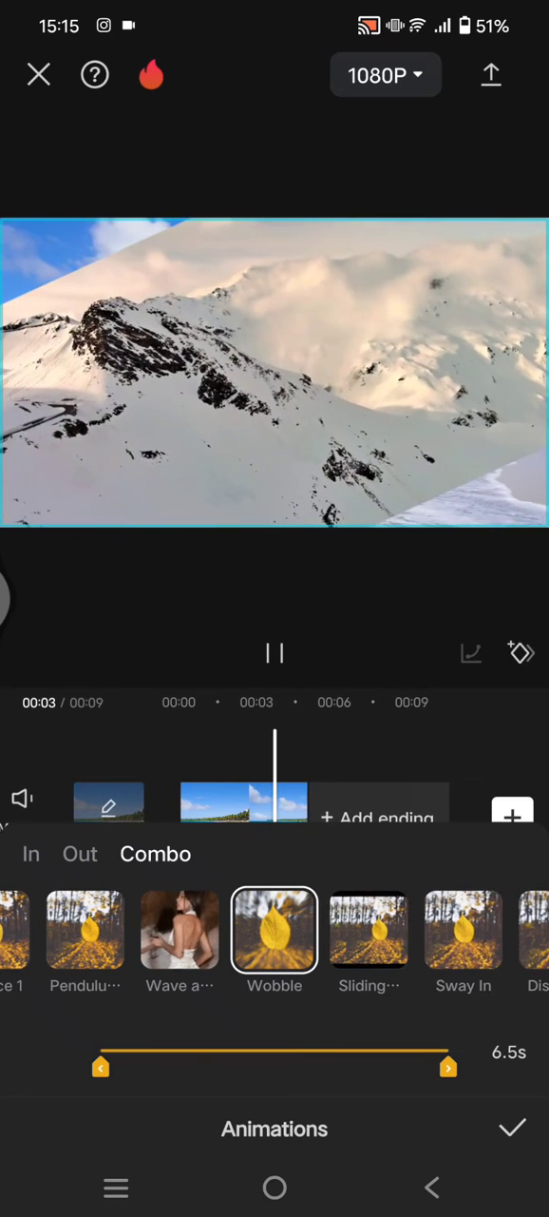
left_click(512, 1129)
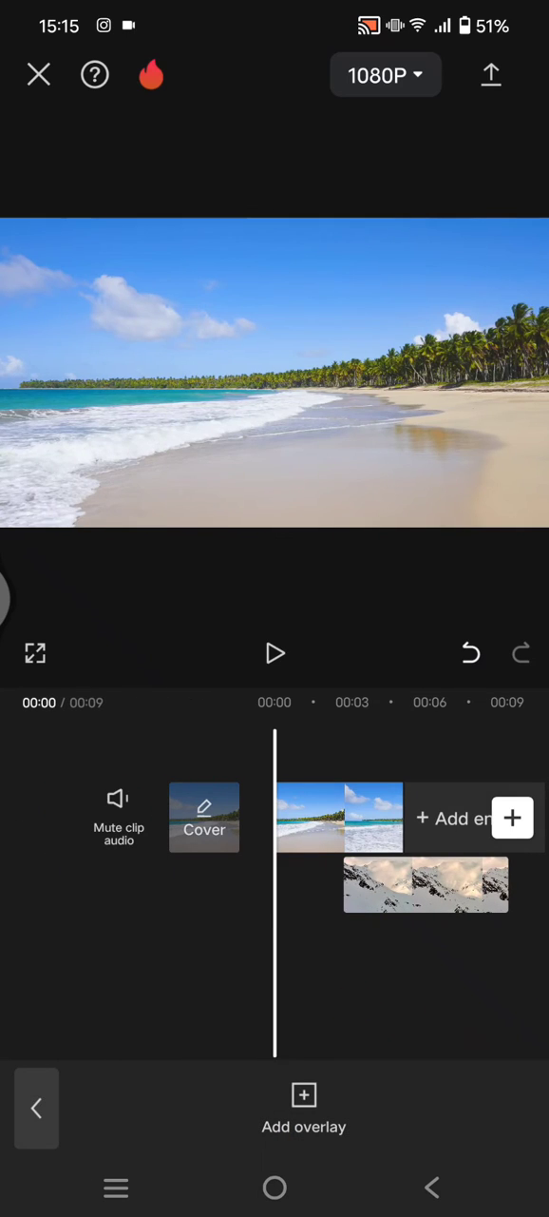
left_click(273, 654)
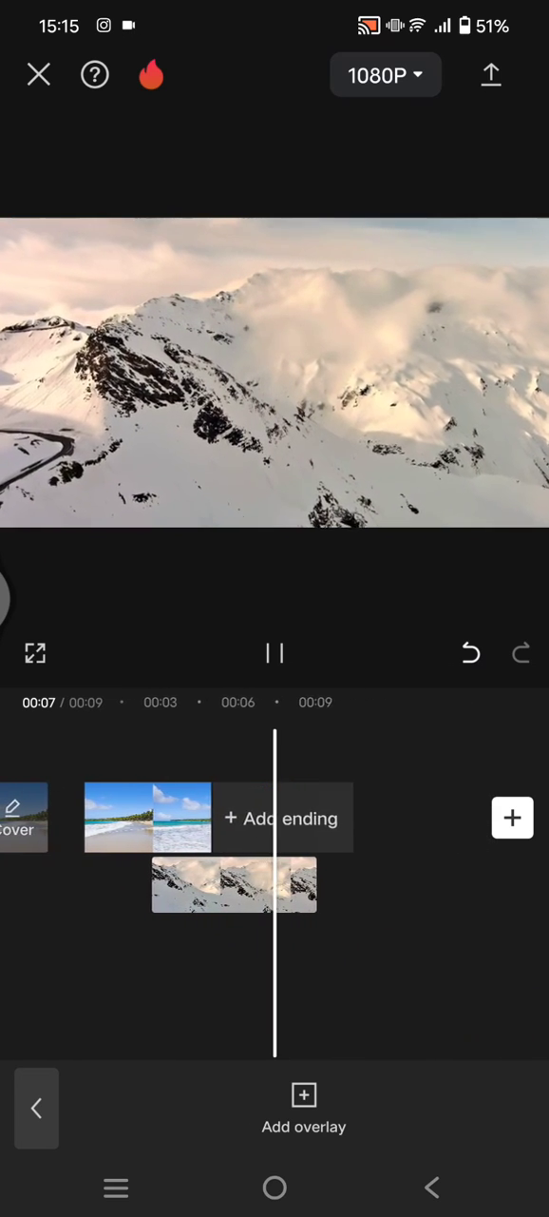
left_click(274, 654)
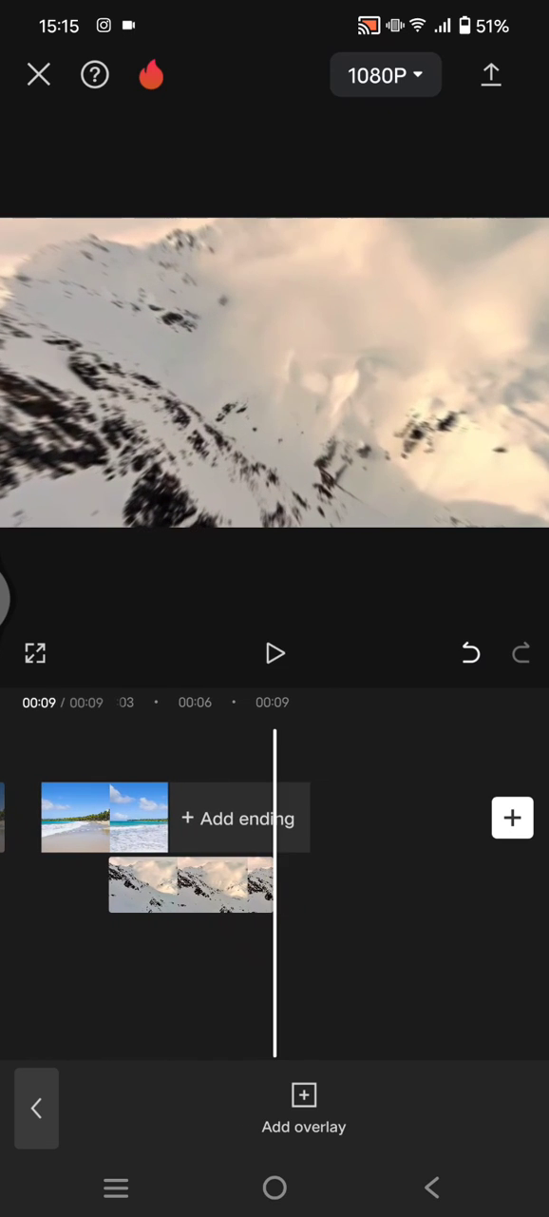